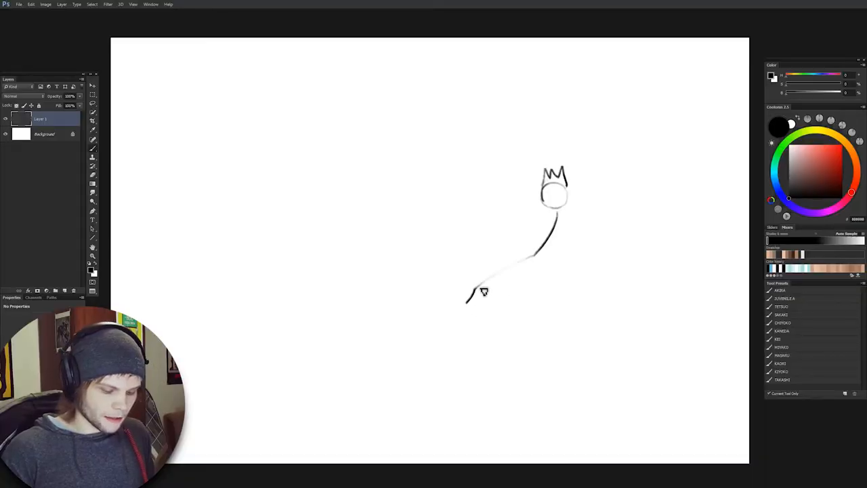
# Sketch the sword figure, the crowned king by the throne, background spectators and a horizon line
pyautogui.moveTo(474, 291); pyautogui.dragTo(433, 332)
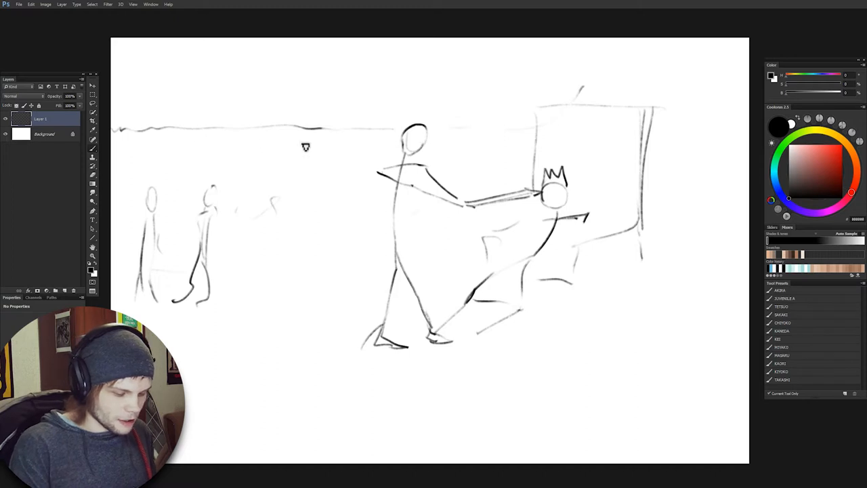
pyautogui.moveTo(603, 149)
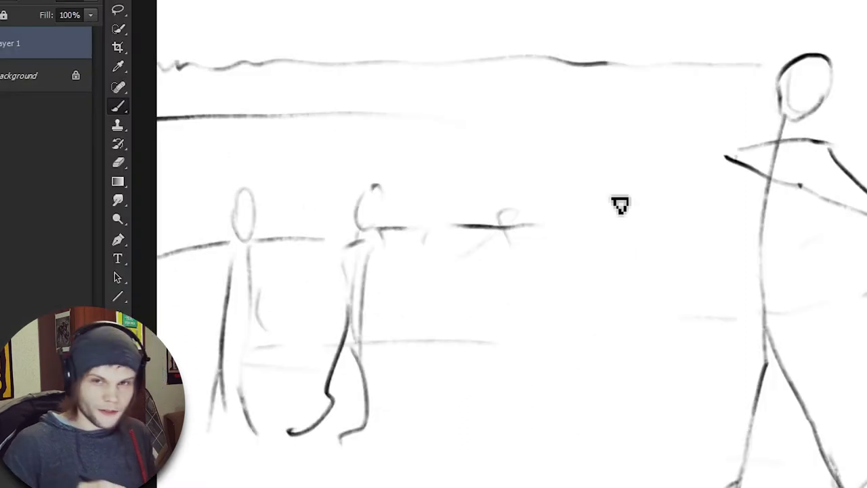
pyautogui.moveTo(178, 147)
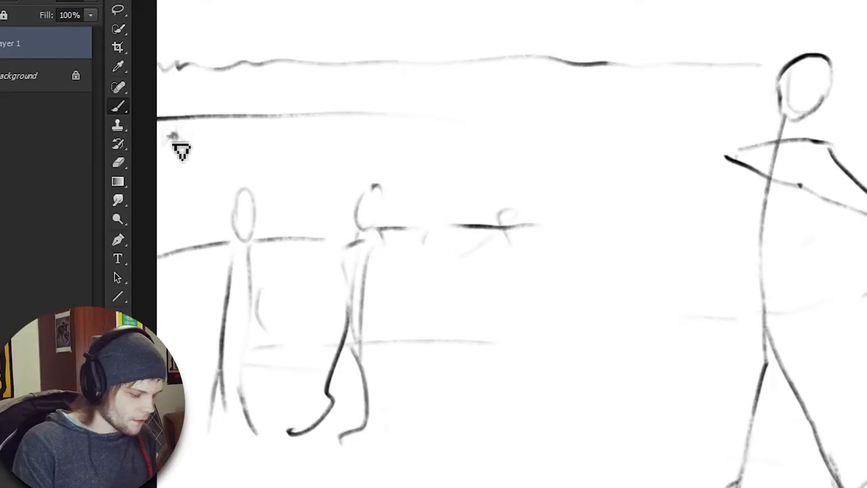
# Add stadium stand lines with railings, a tall vertical guide and long perspective ground lines
pyautogui.moveTo(176, 138); pyautogui.dragTo(373, 138)
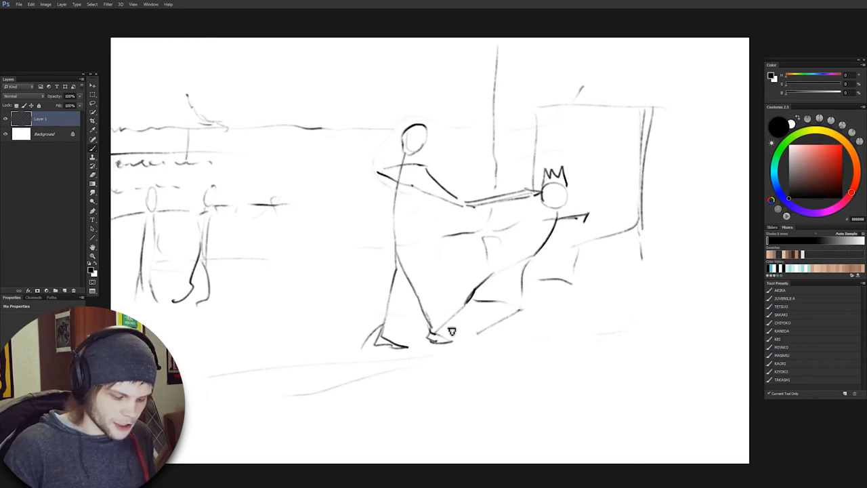
pyautogui.moveTo(346, 185)
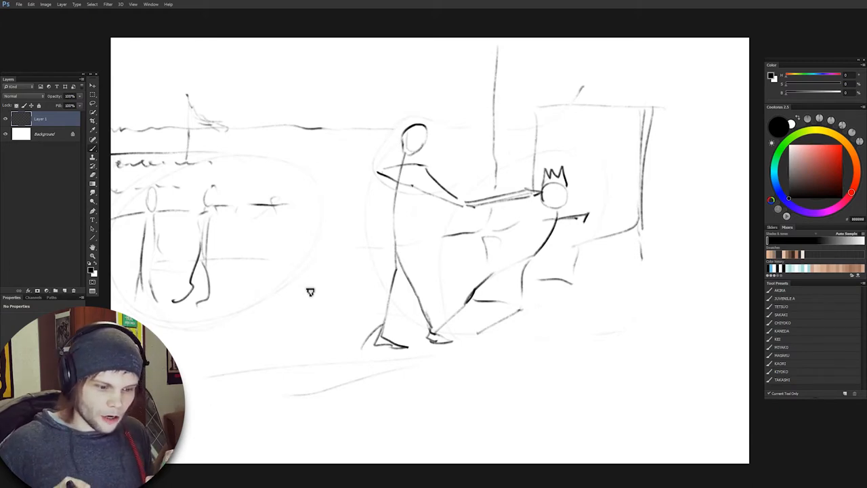
pyautogui.moveTo(347, 188)
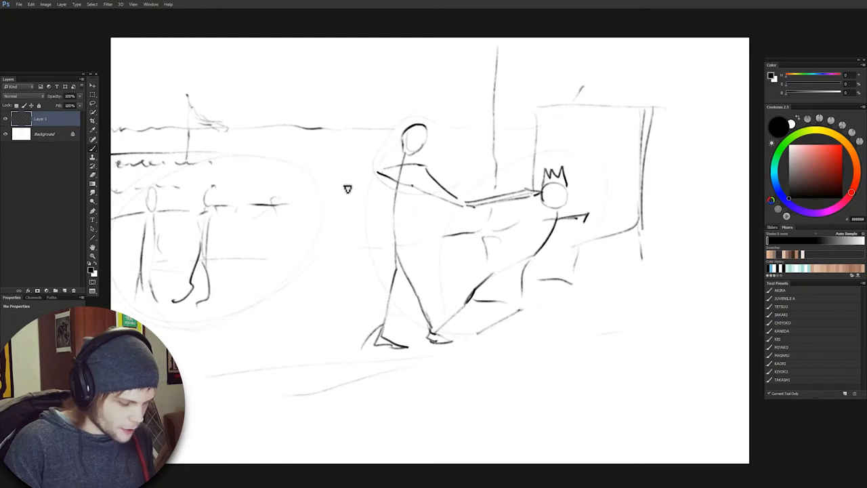
pyautogui.moveTo(307, 206)
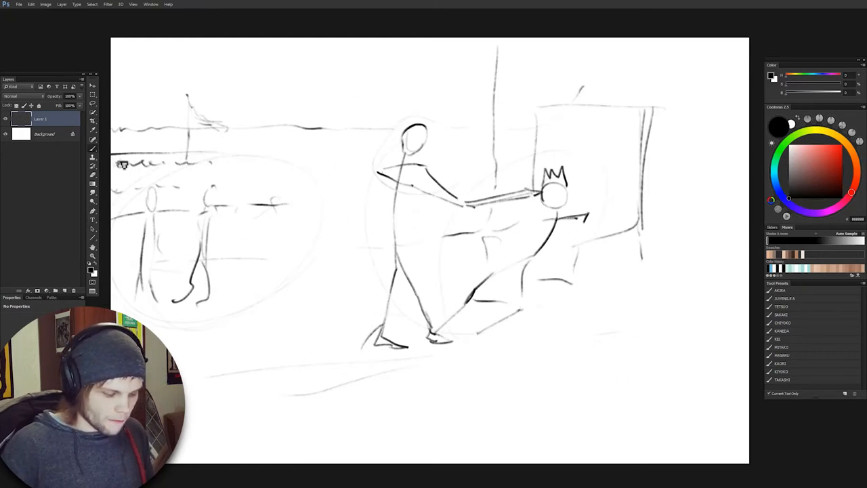
pyautogui.moveTo(153, 63)
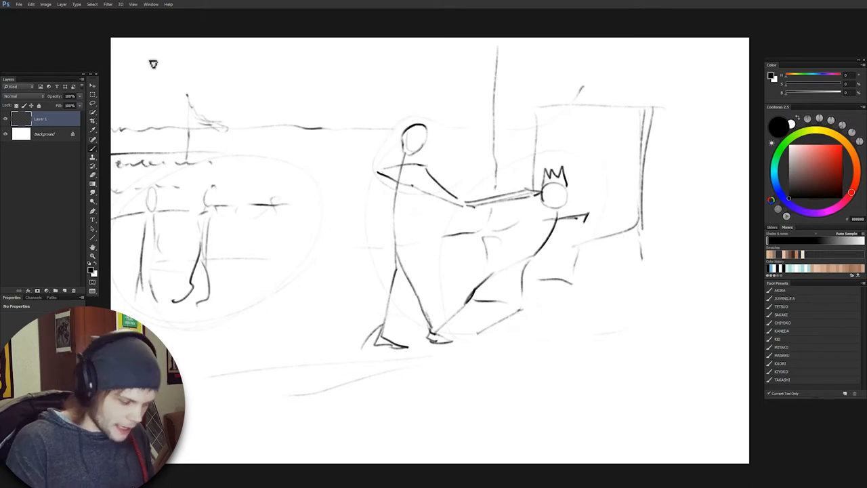
pyautogui.moveTo(502, 90)
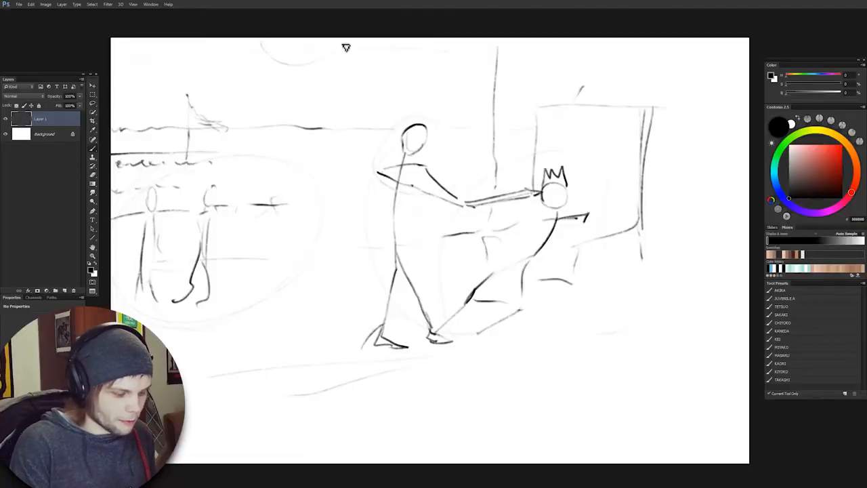
pyautogui.moveTo(269, 115)
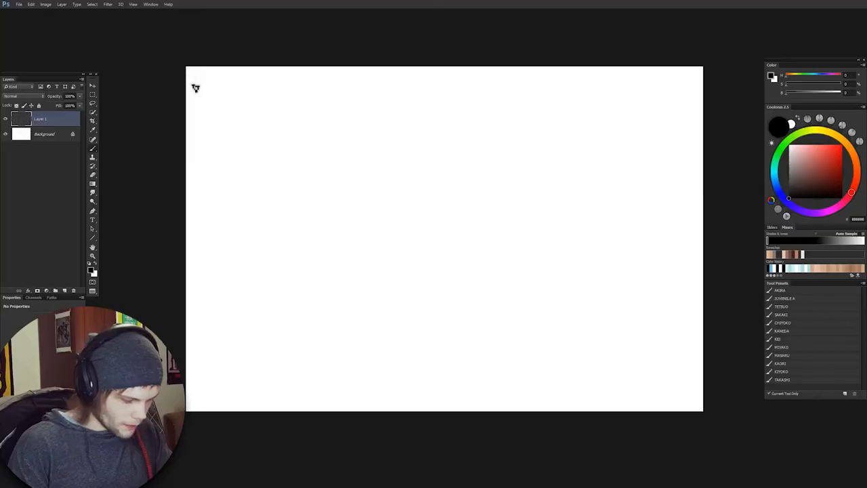
# Draw a rectangular thumbnail frame on the new layer for the next sketch
pyautogui.moveTo(195, 87); pyautogui.dragTo(195, 398)
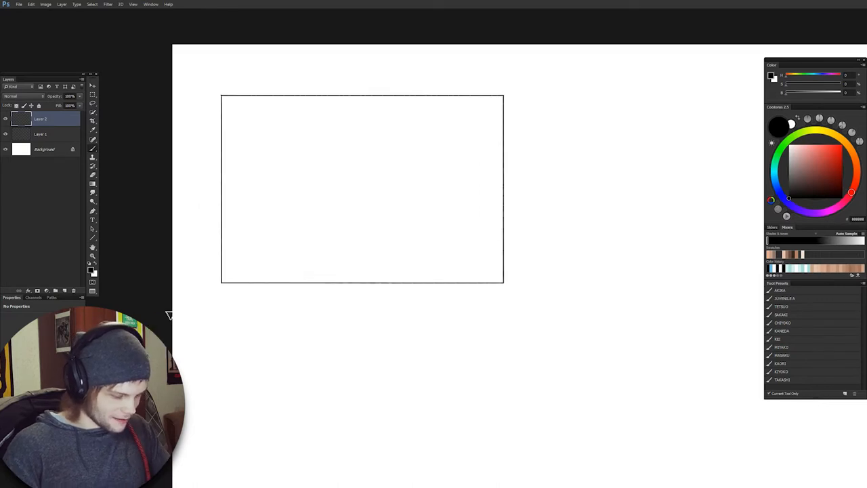
pyautogui.moveTo(534, 195)
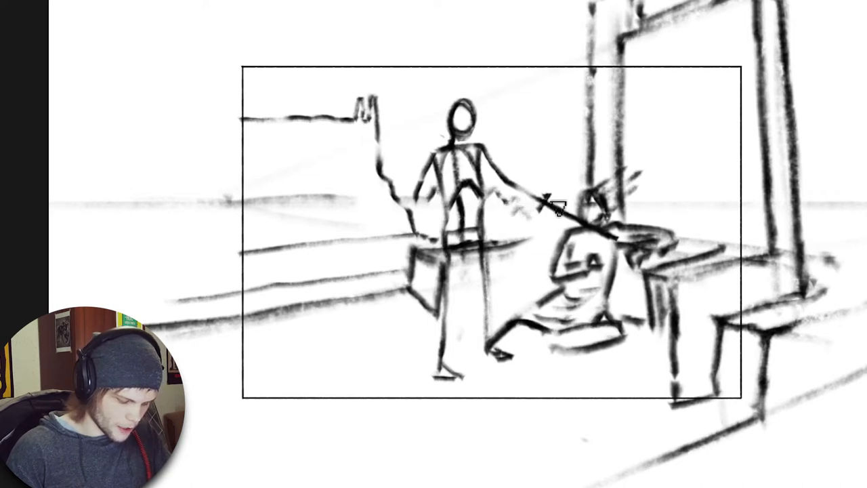
pyautogui.moveTo(559, 161)
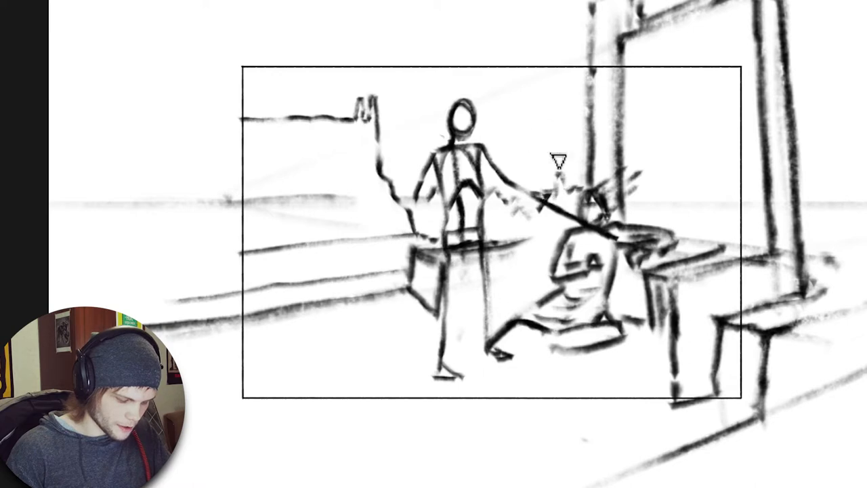
pyautogui.moveTo(520, 128)
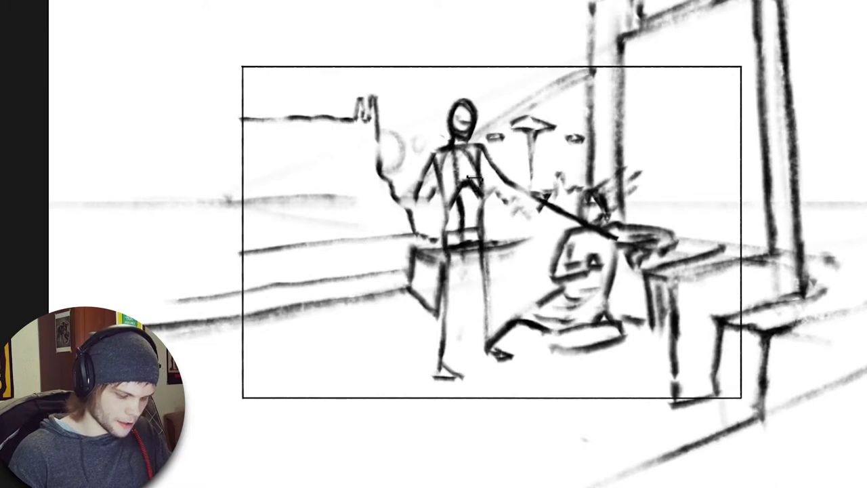
pyautogui.moveTo(658, 128)
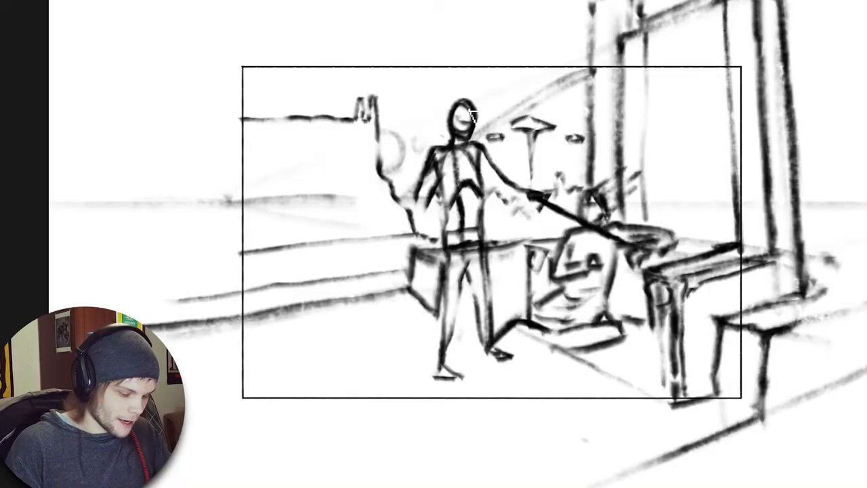
pyautogui.moveTo(703, 187)
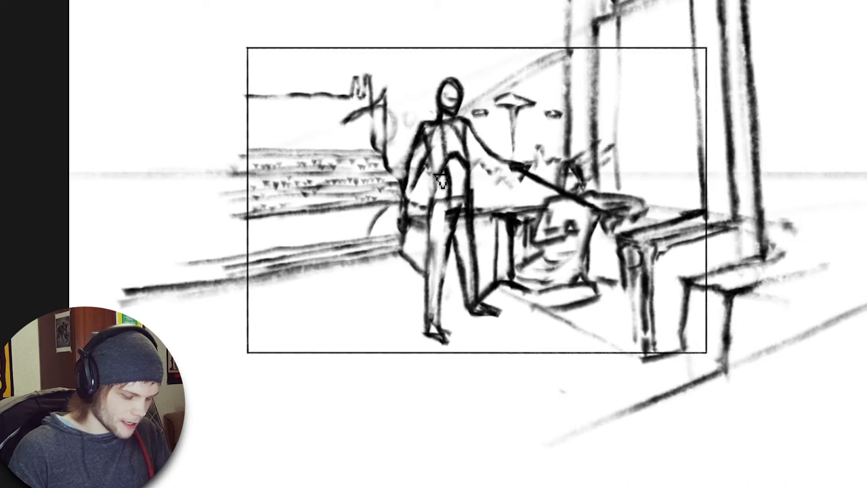
pyautogui.moveTo(380, 236)
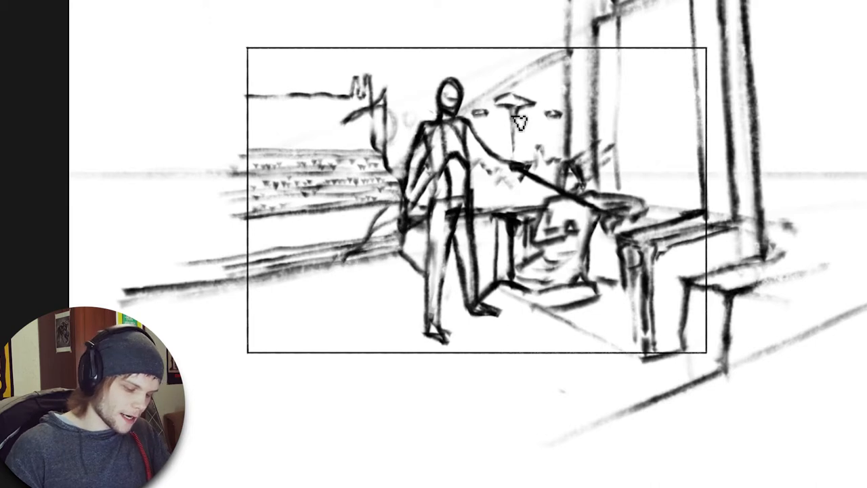
pyautogui.moveTo(500, 206)
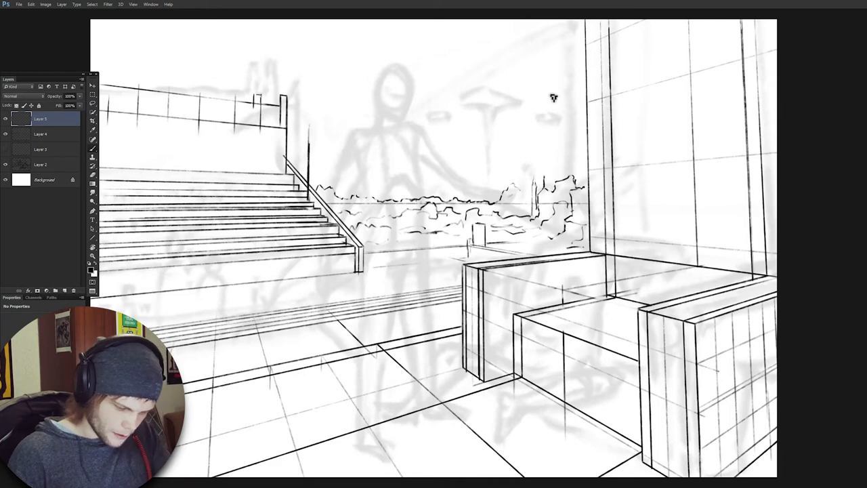
pyautogui.moveTo(540, 95)
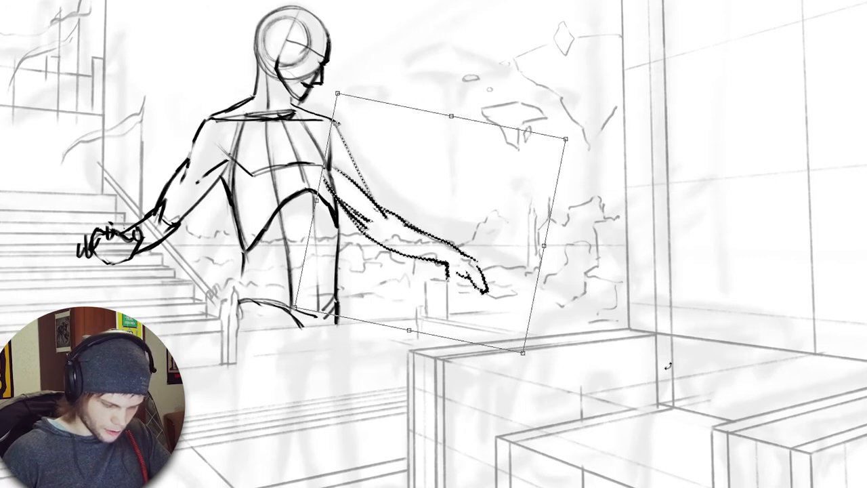
# Draw the man's head, torso and outstretched arms with construction lines over the stadium scene
pyautogui.moveTo(529, 356); pyautogui.dragTo(515, 359)
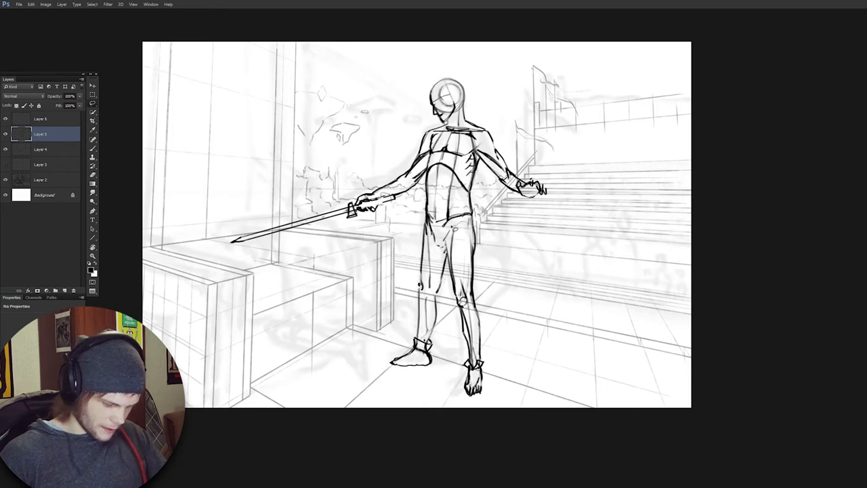
pyautogui.moveTo(588, 163)
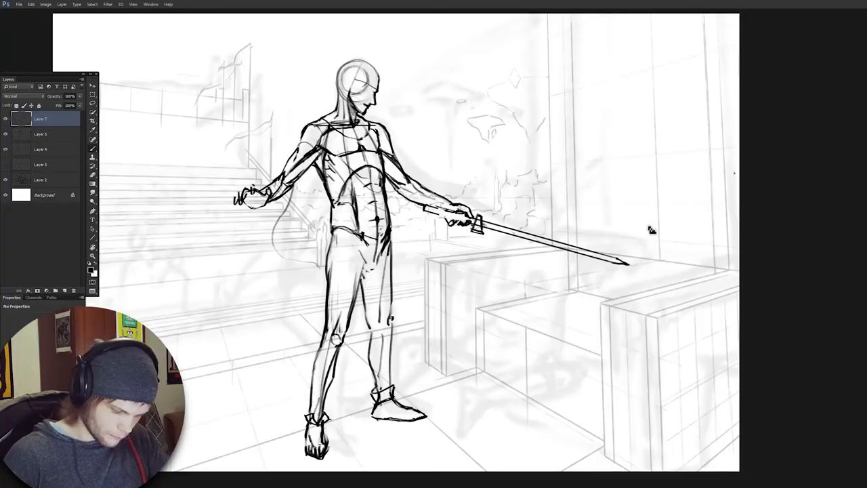
# Begin sketching the king's small head shape near the sword tip
pyautogui.moveTo(569, 217); pyautogui.dragTo(604, 244)
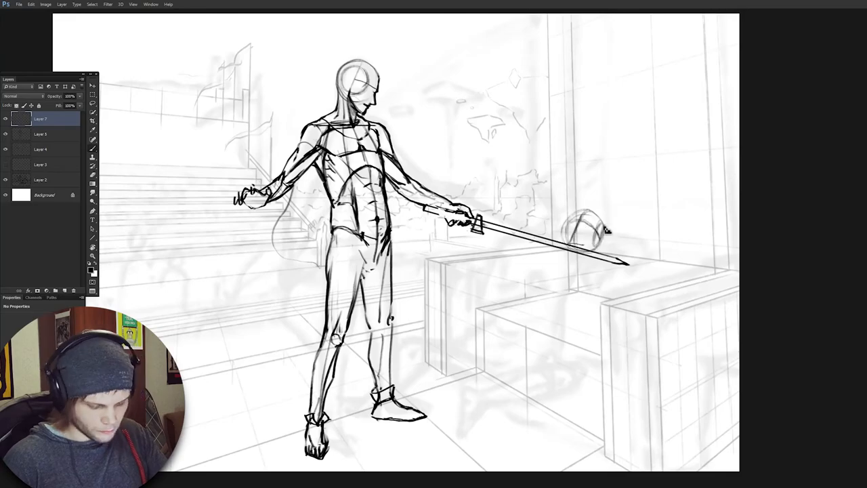